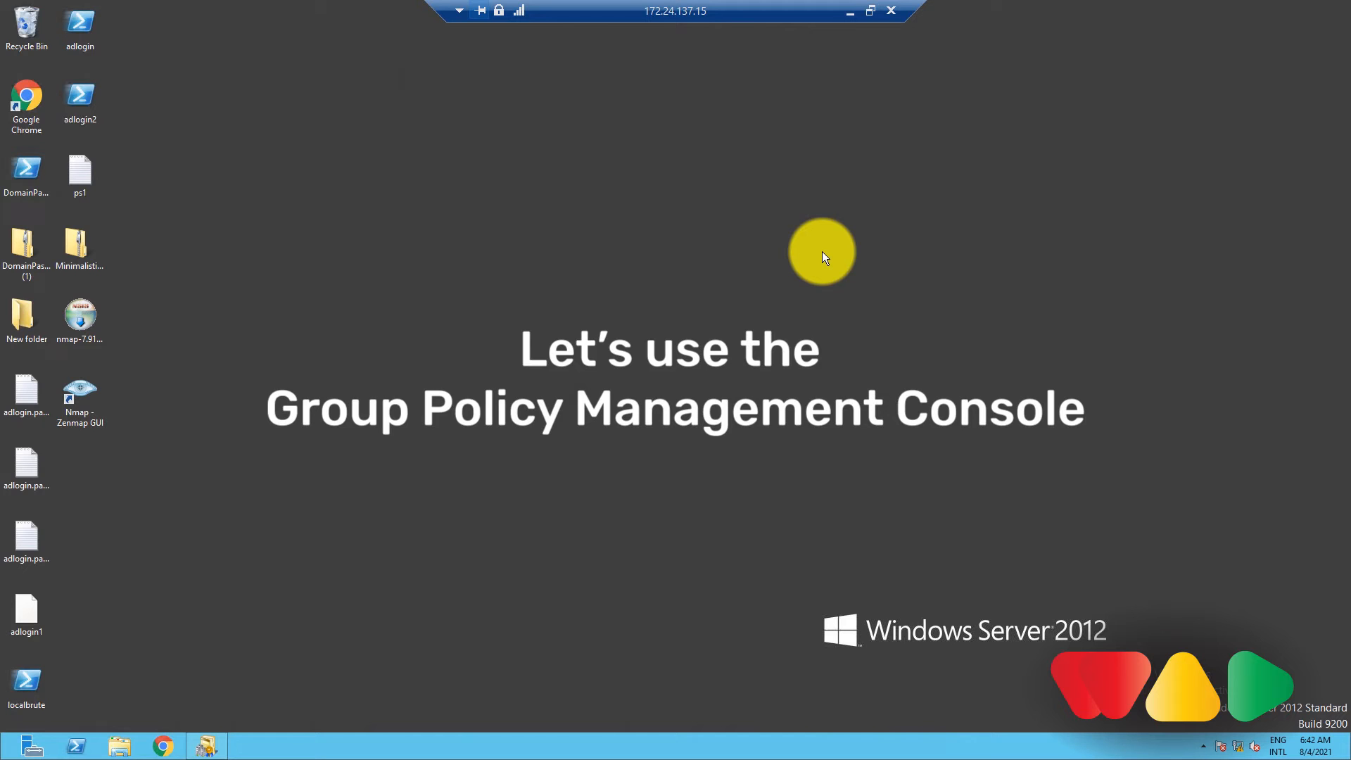
pyautogui.moveTo(195, 560)
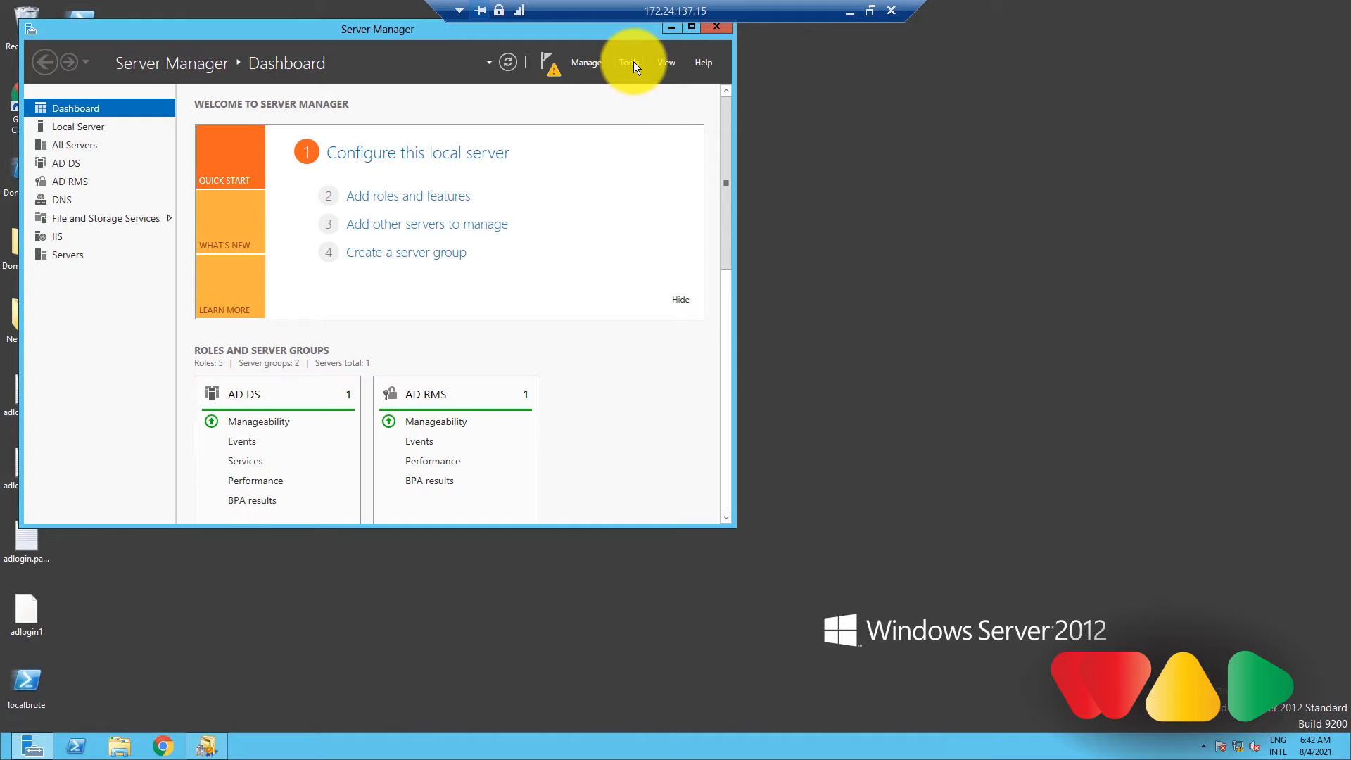
# Launch Group Policy Management from the Server Manager Tools menu
pyautogui.click(629, 62)
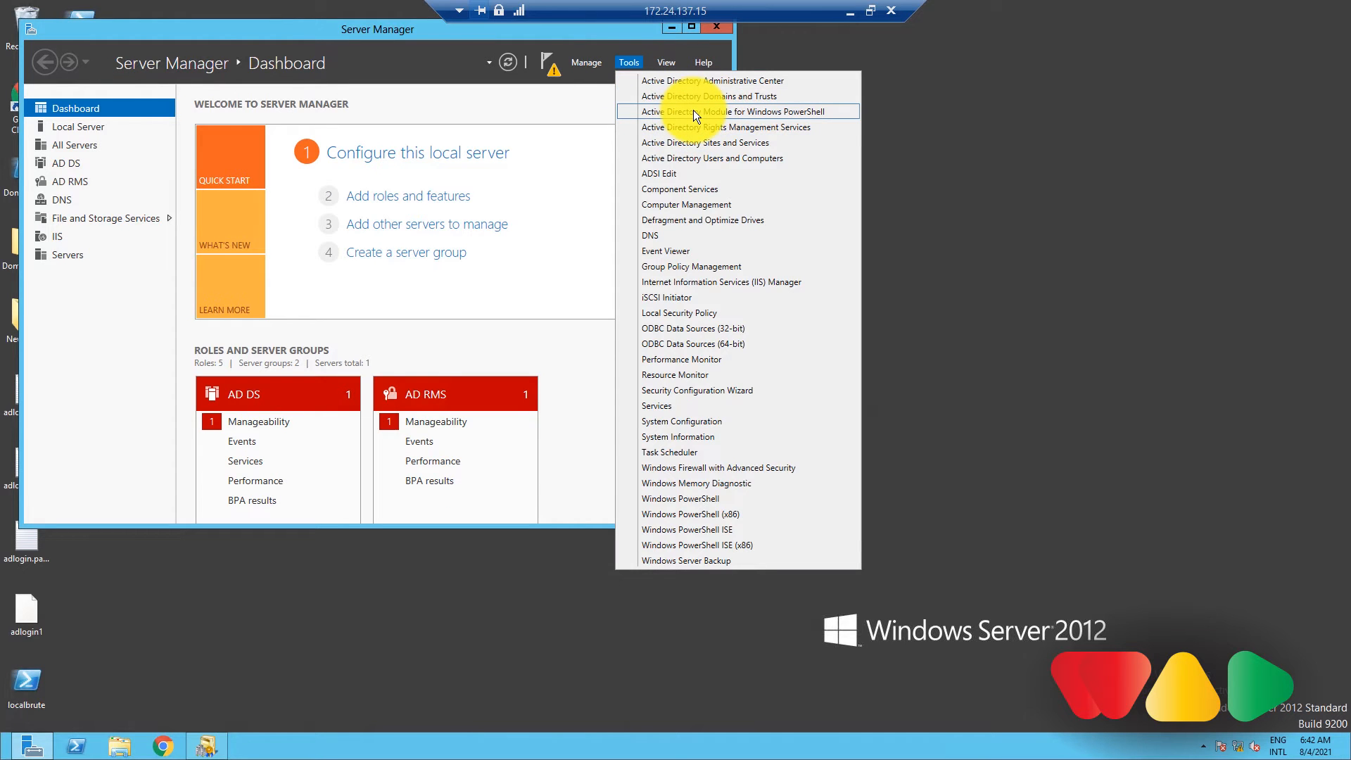
pyautogui.moveTo(695, 219)
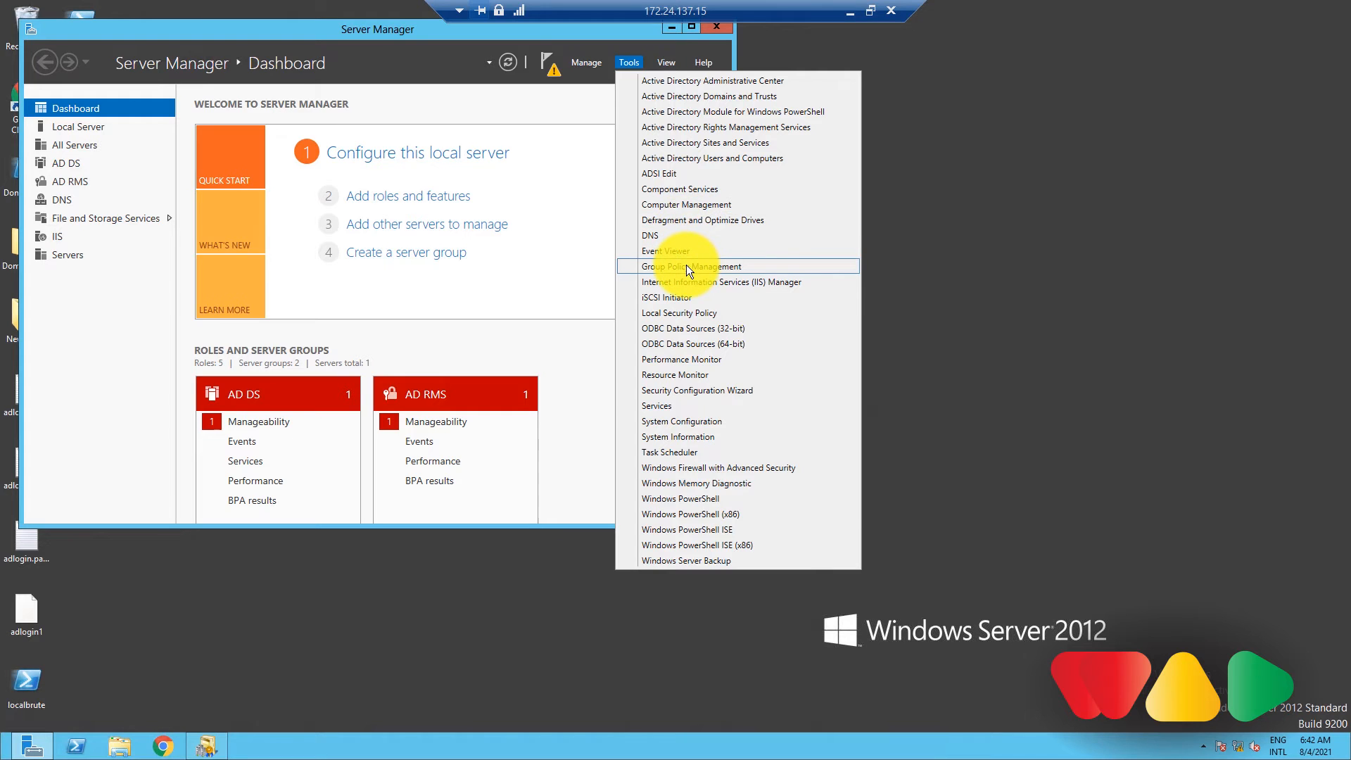
pyautogui.click(687, 266)
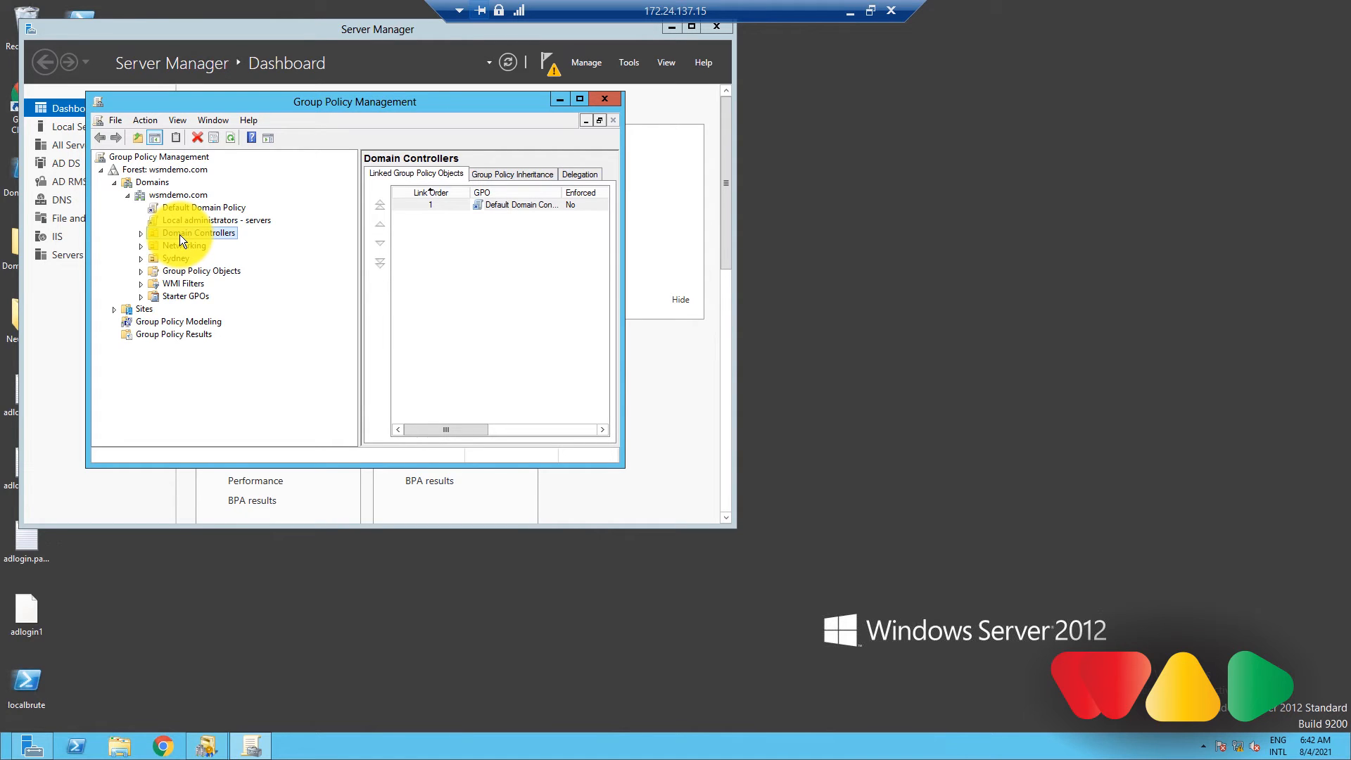
# Show the context menu for the Domain Controllers OU under wsmdemo.com
pyautogui.rightClick(195, 233)
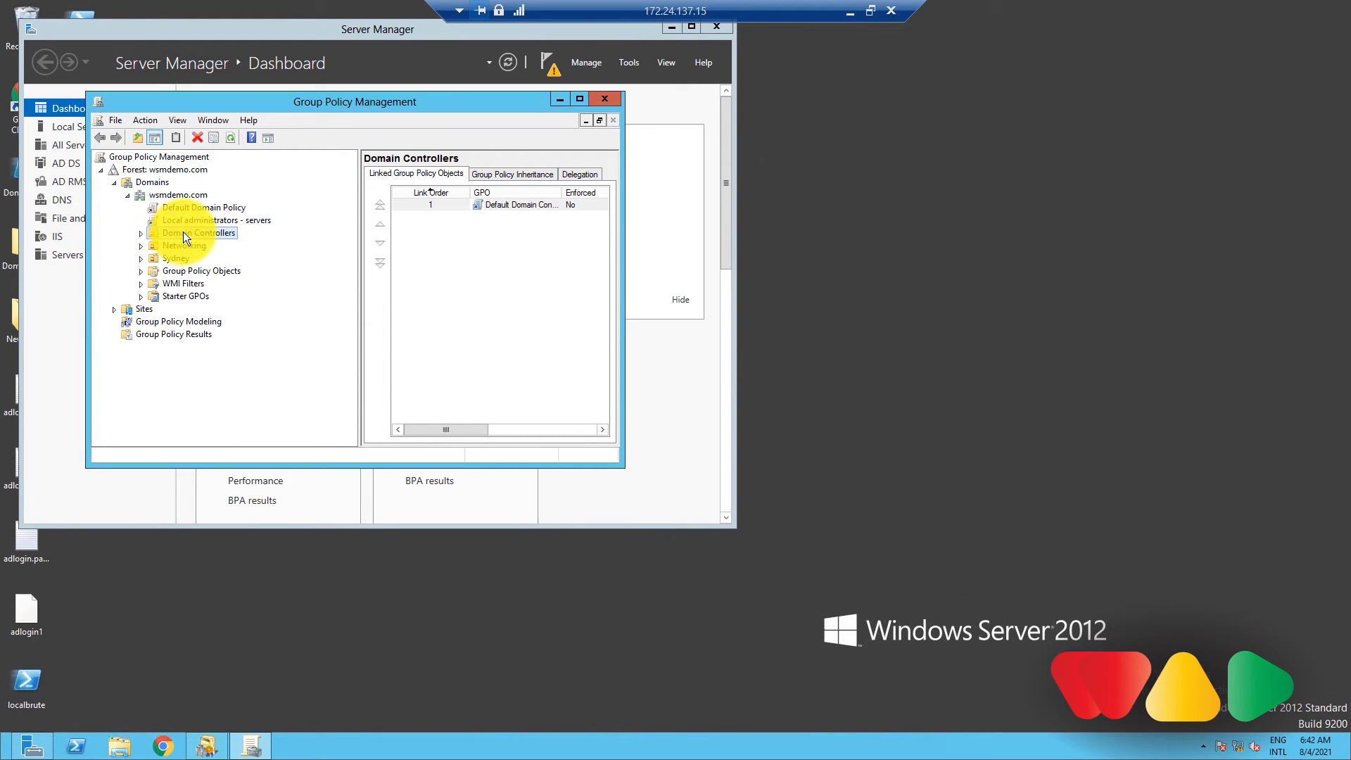
pyautogui.rightClick(199, 233)
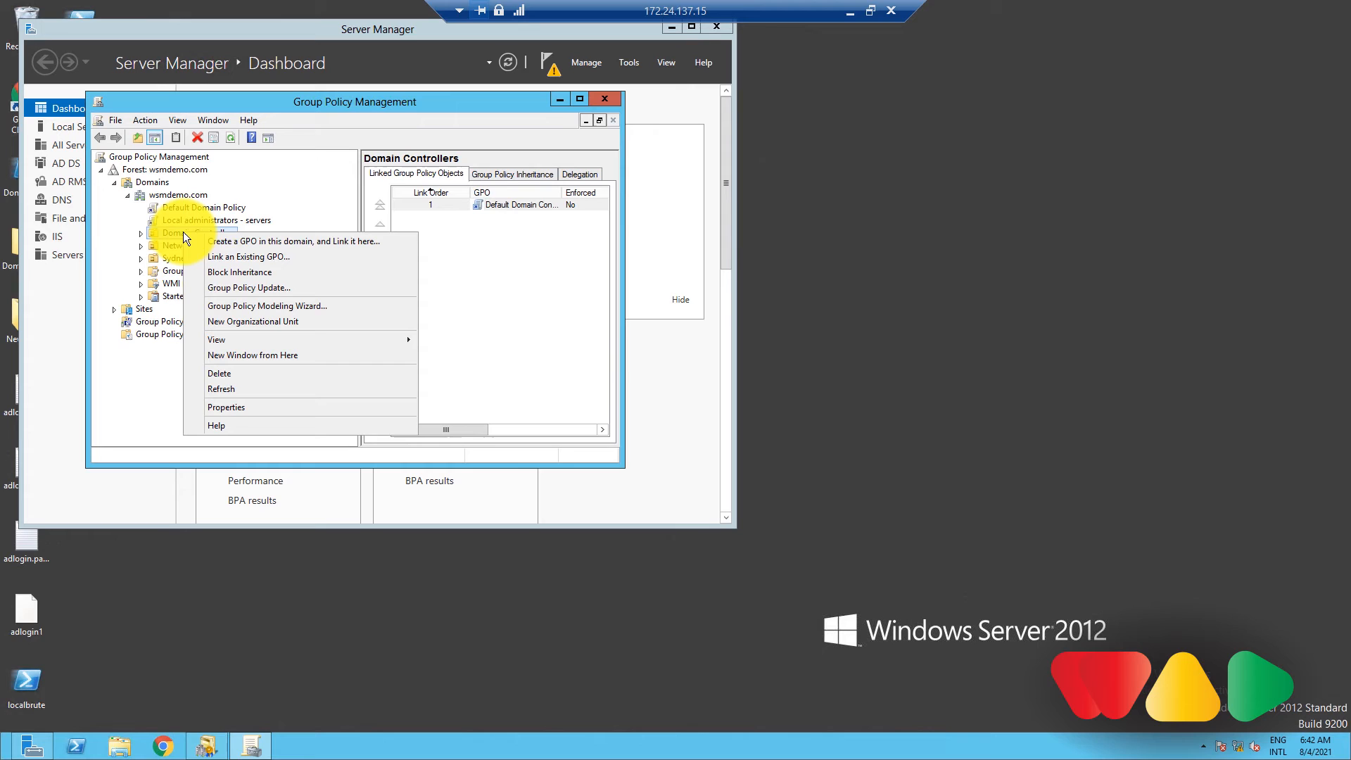
pyautogui.moveTo(254, 287)
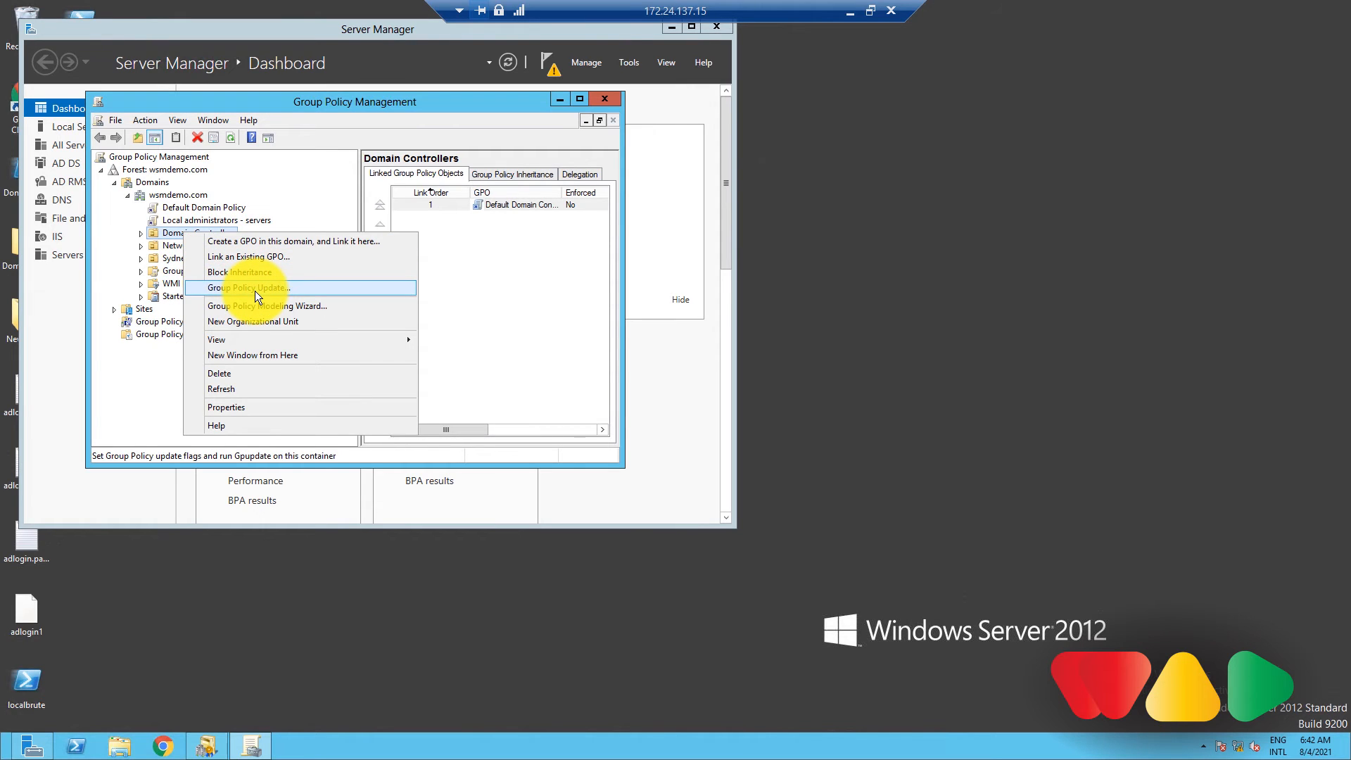
# Run Group Policy Update on Domain Controllers and confirm Yes in the force-update dialog
pyautogui.click(250, 287)
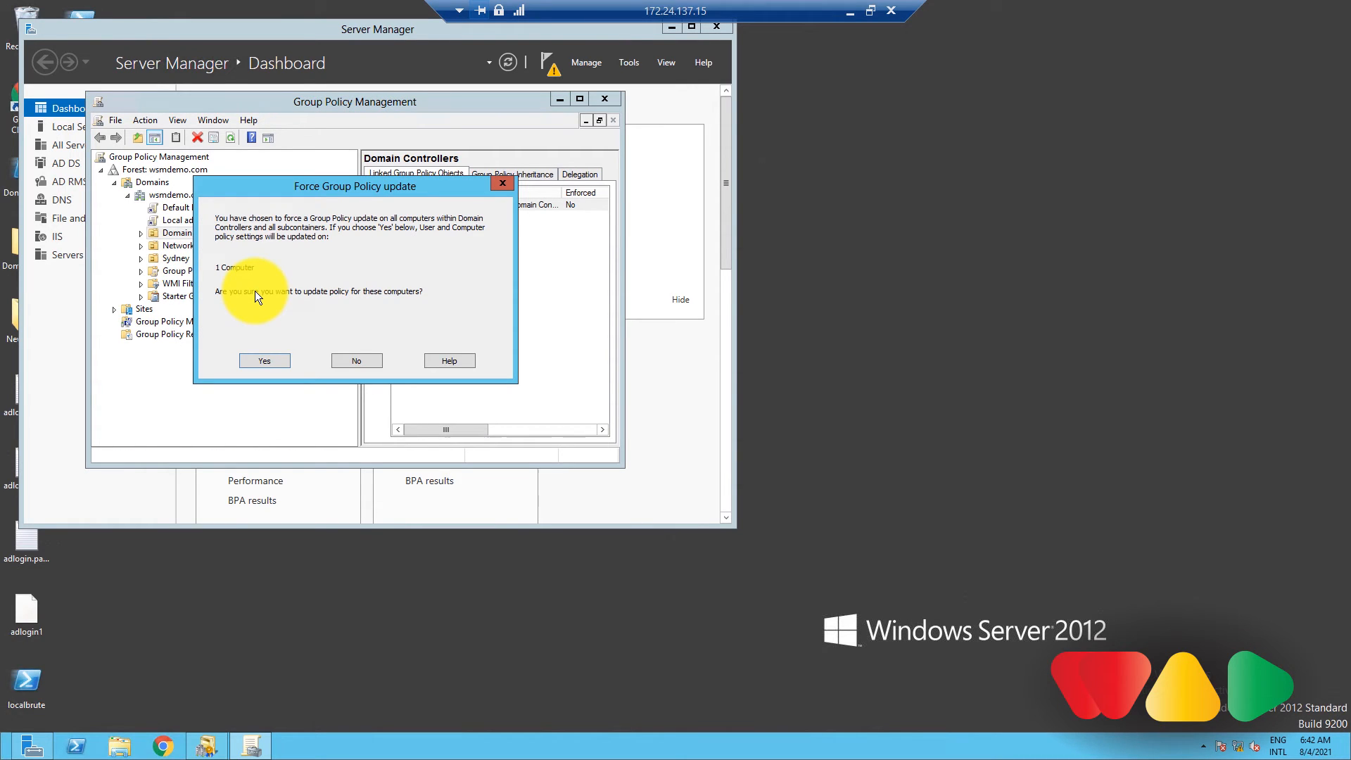
pyautogui.moveTo(300, 324)
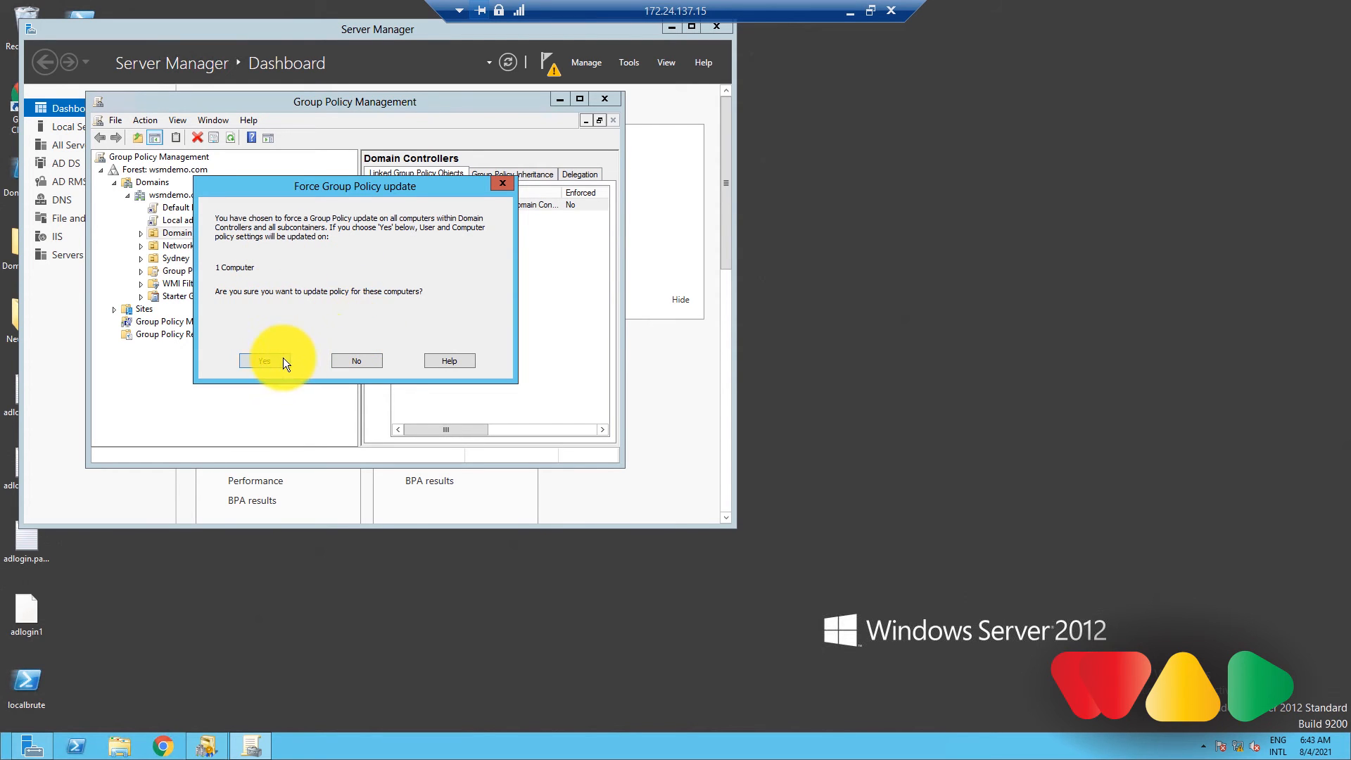
pyautogui.click(264, 361)
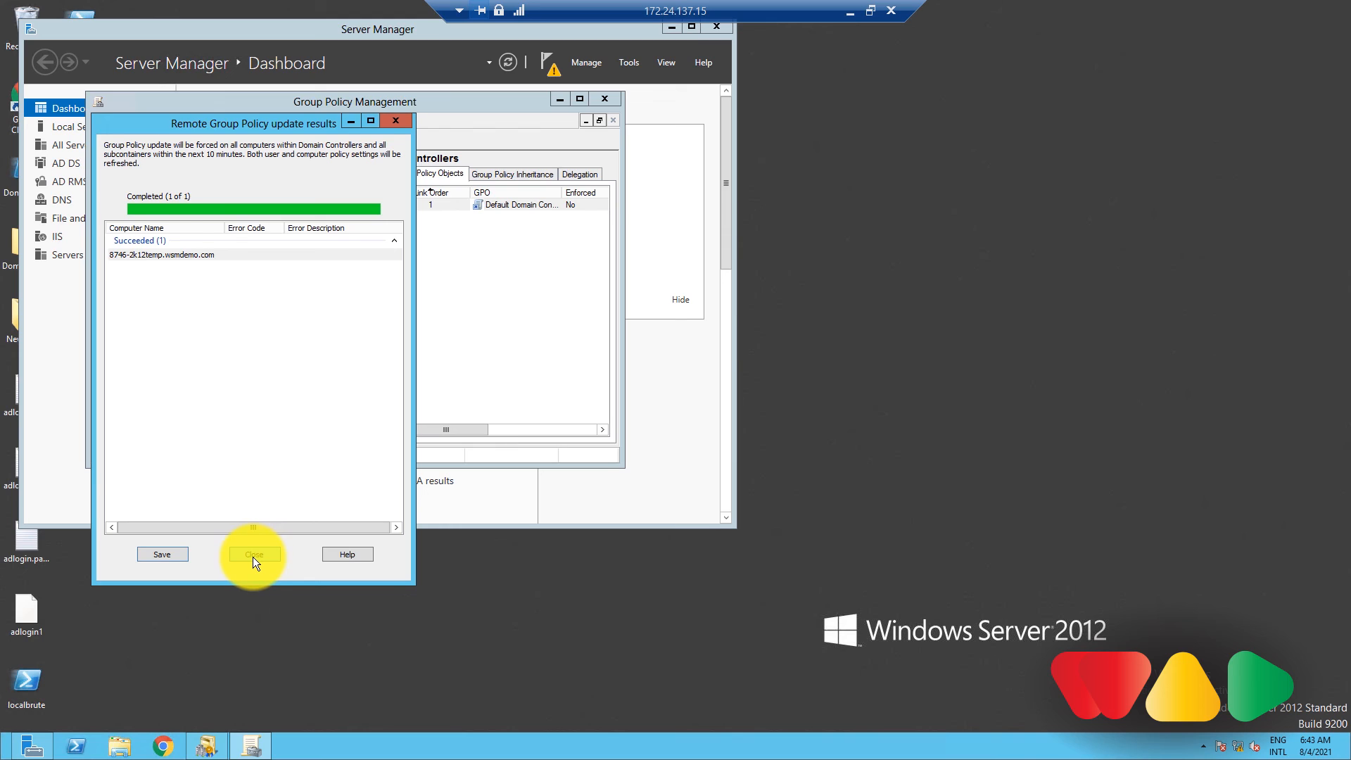
# Close the Remote Group Policy update results showing one computer succeeded
pyautogui.click(253, 553)
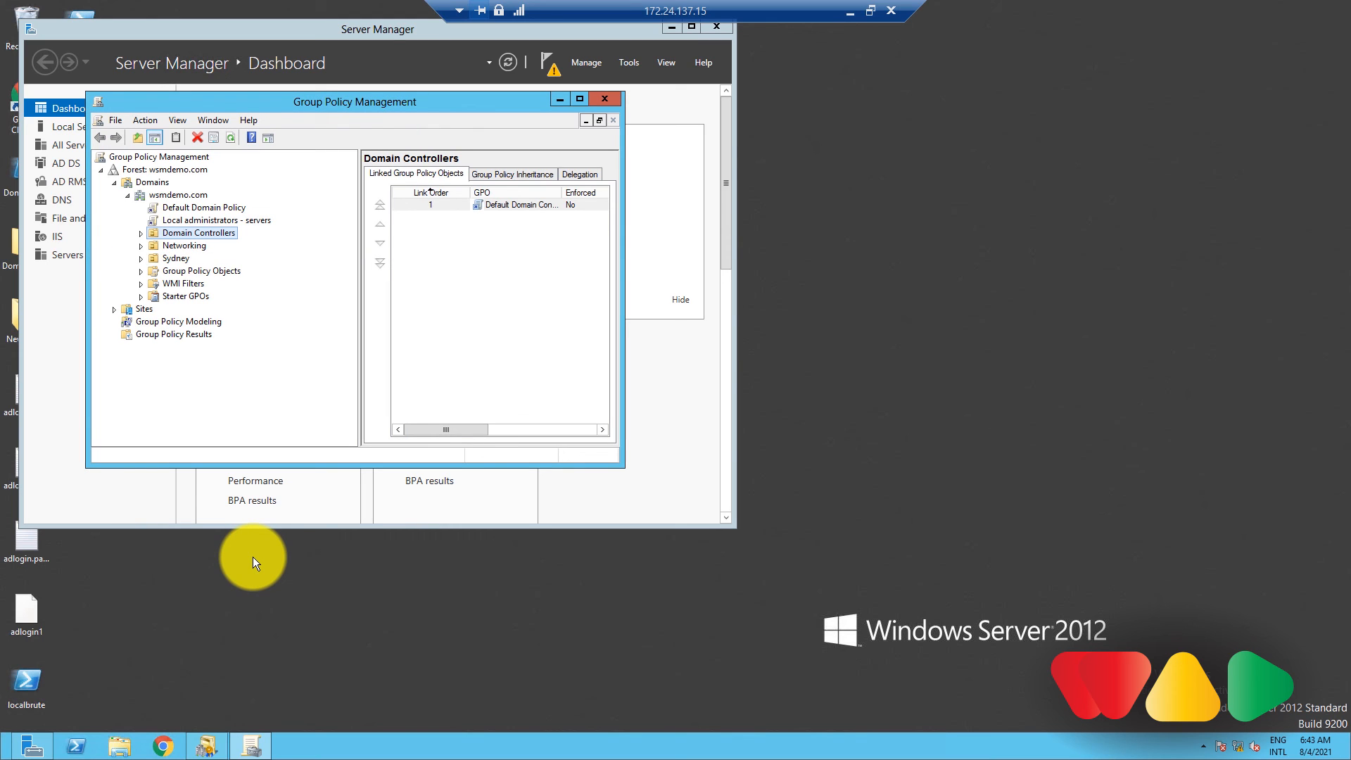